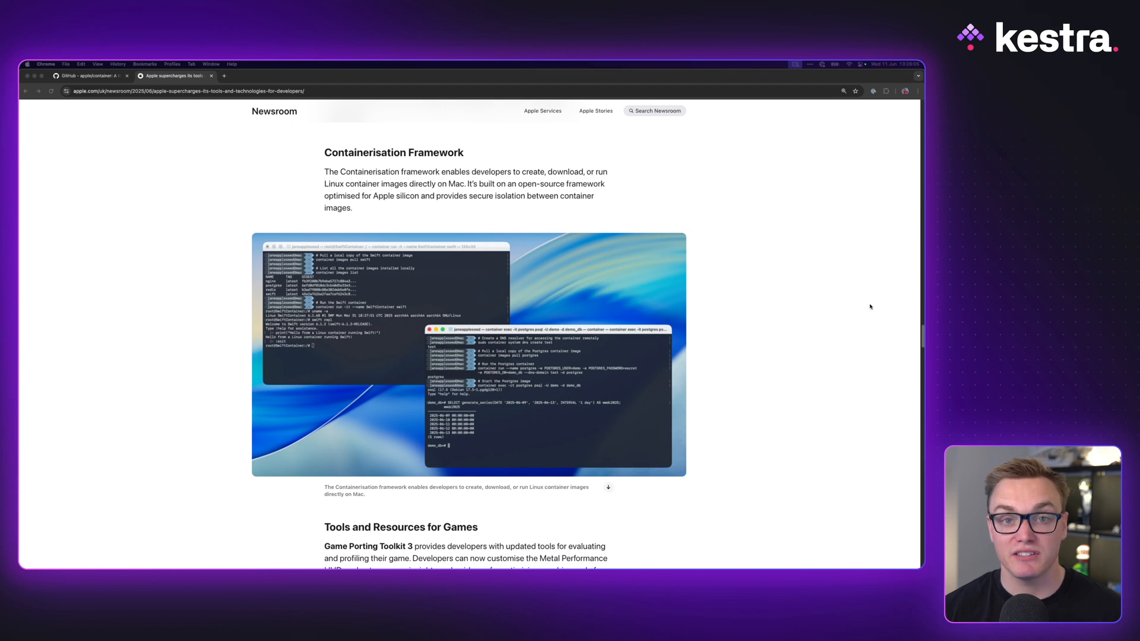
Step: Scroll the Meet Containerization video page to the lightweight virtual machines slide at 6:25
{"action": "scroll", "scroll_direction": "down", "scroll_amount": 3}
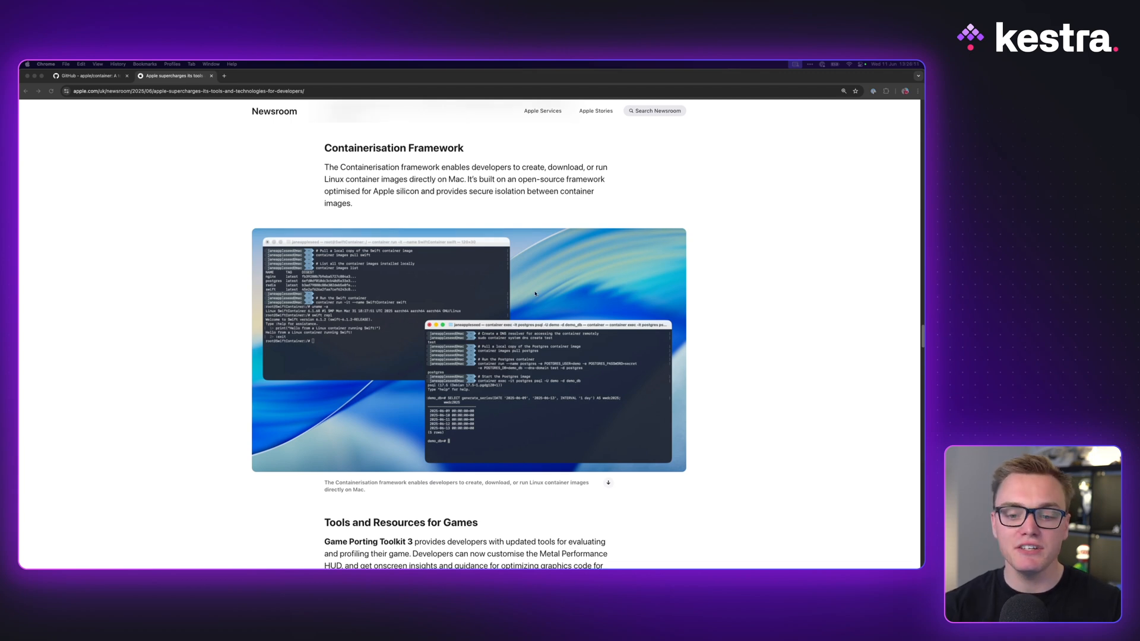
{"action": "mouse_move", "coordinate": [608, 212]}
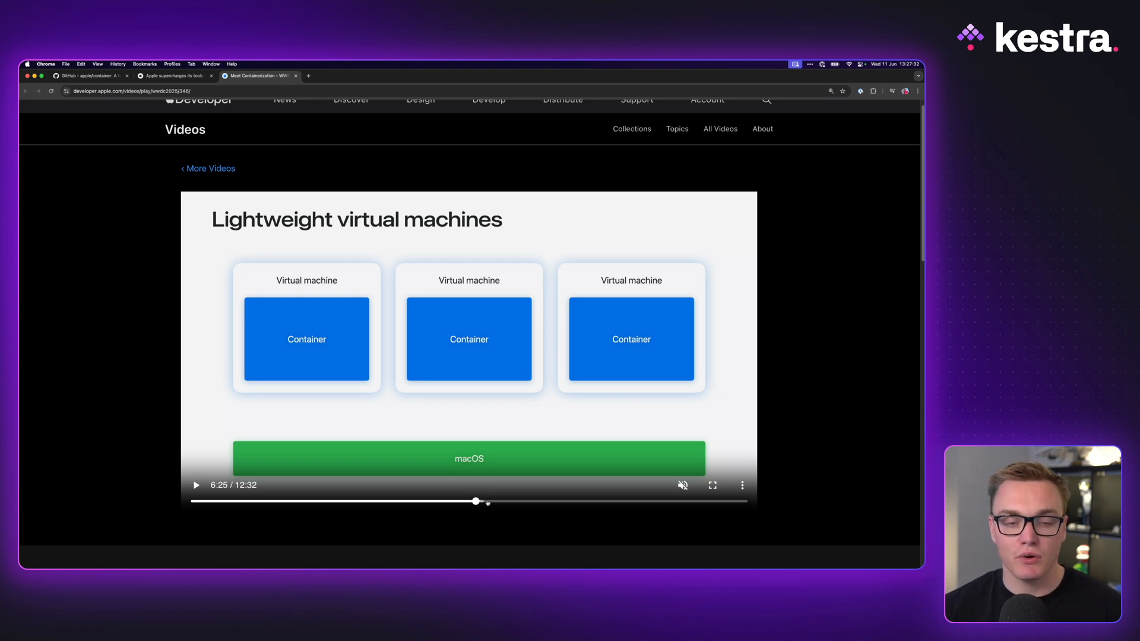
{"action": "mouse_move", "coordinate": [217, 173]}
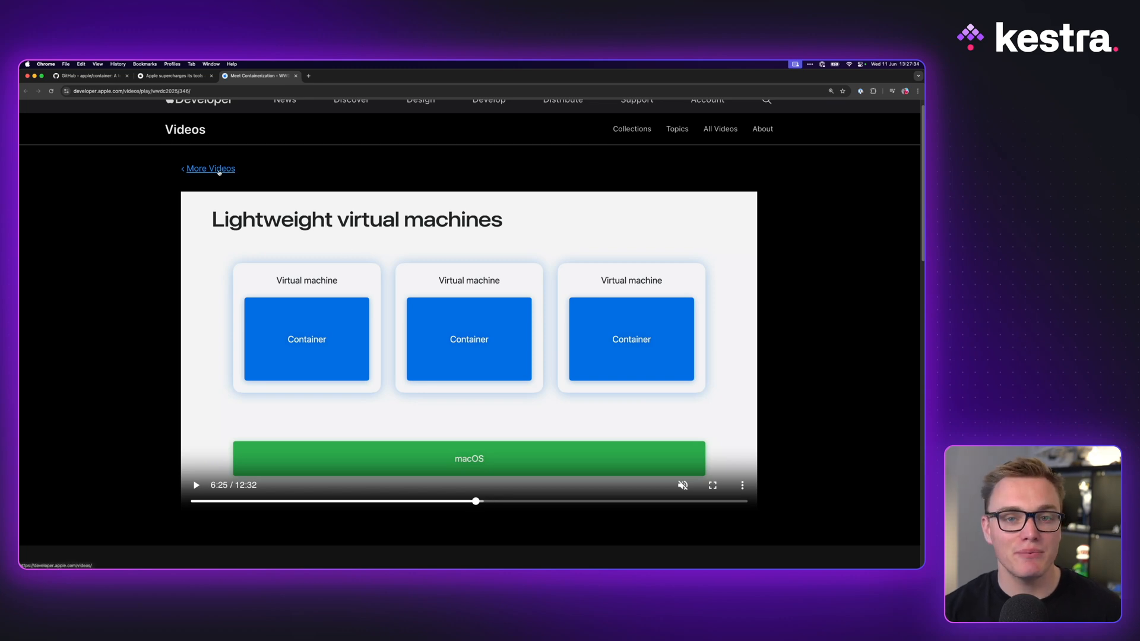
Step: Browse the apple/container repo and its 0.1.0 release assets on GitHub
{"action": "left_click", "coordinate": [89, 76]}
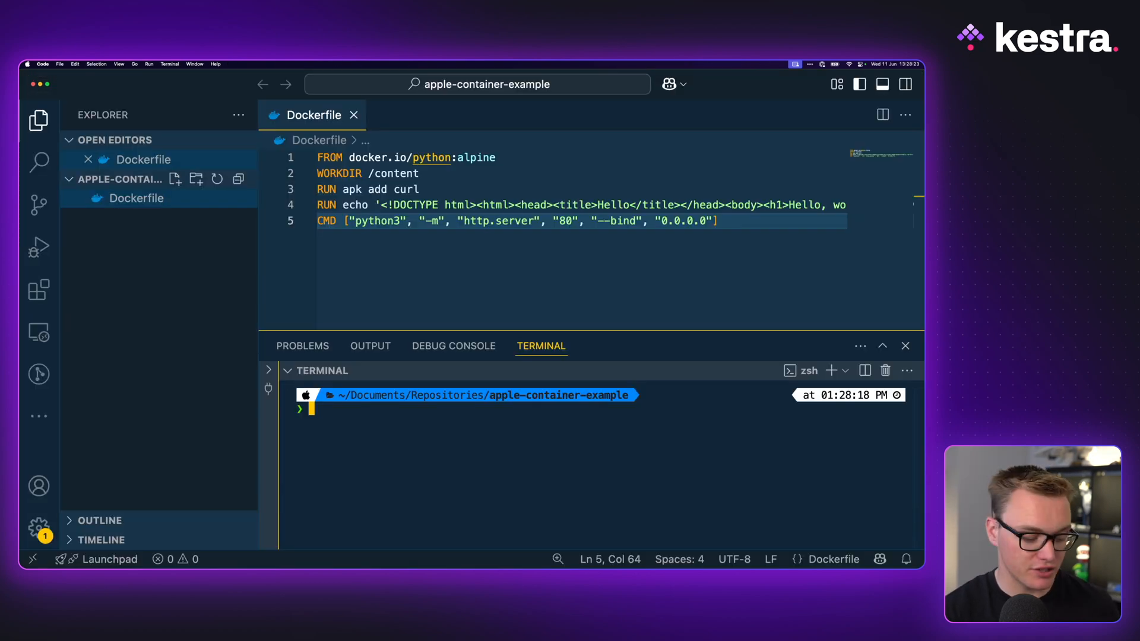
{"action": "type", "text": "brew install co"}
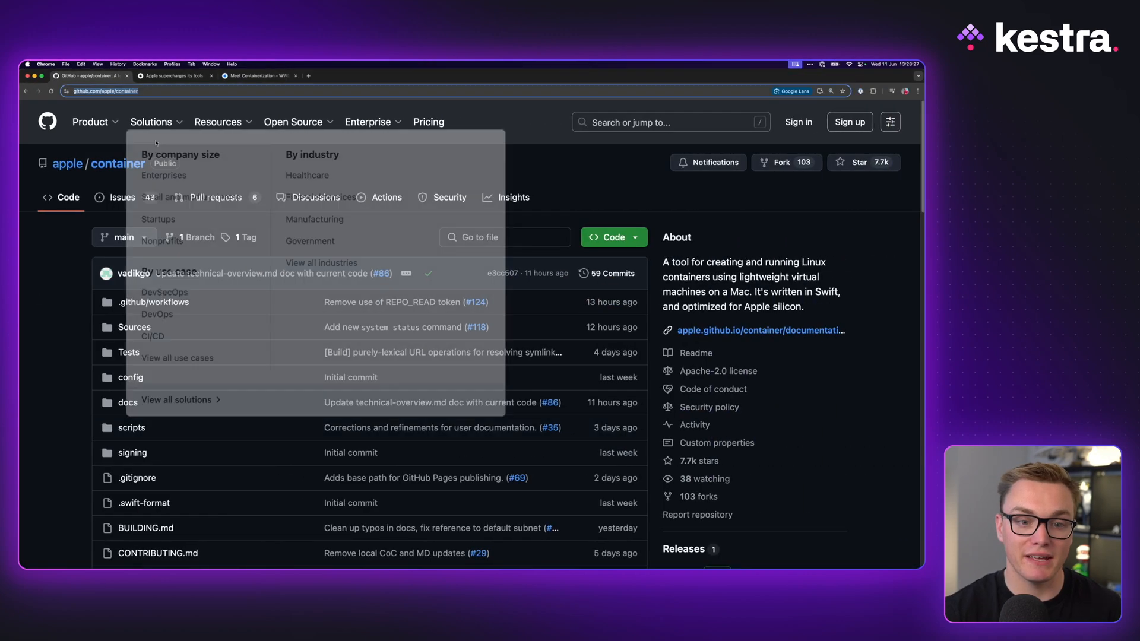
{"action": "scroll", "scroll_direction": "down", "scroll_amount": 3}
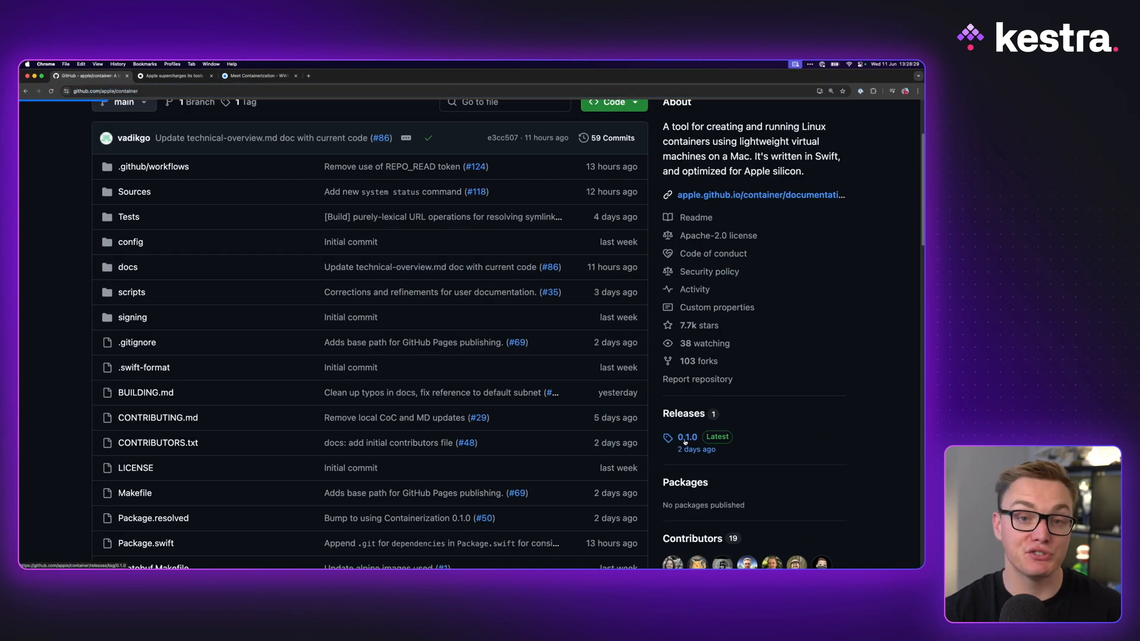
{"action": "left_click", "coordinate": [688, 437]}
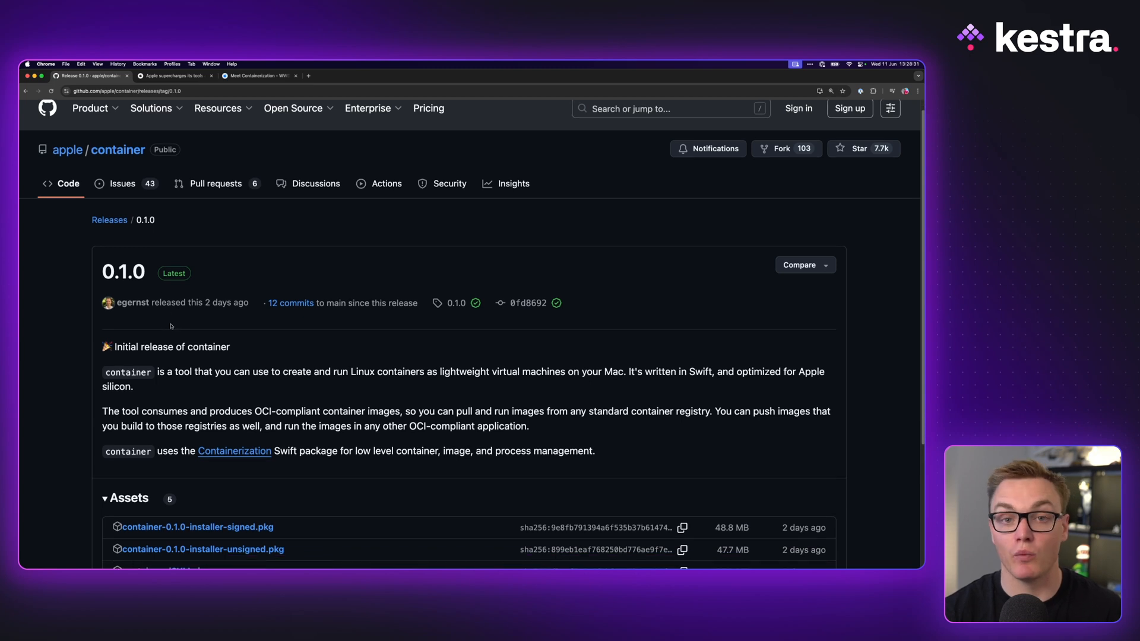
{"action": "scroll", "scroll_direction": "down", "scroll_amount": 3}
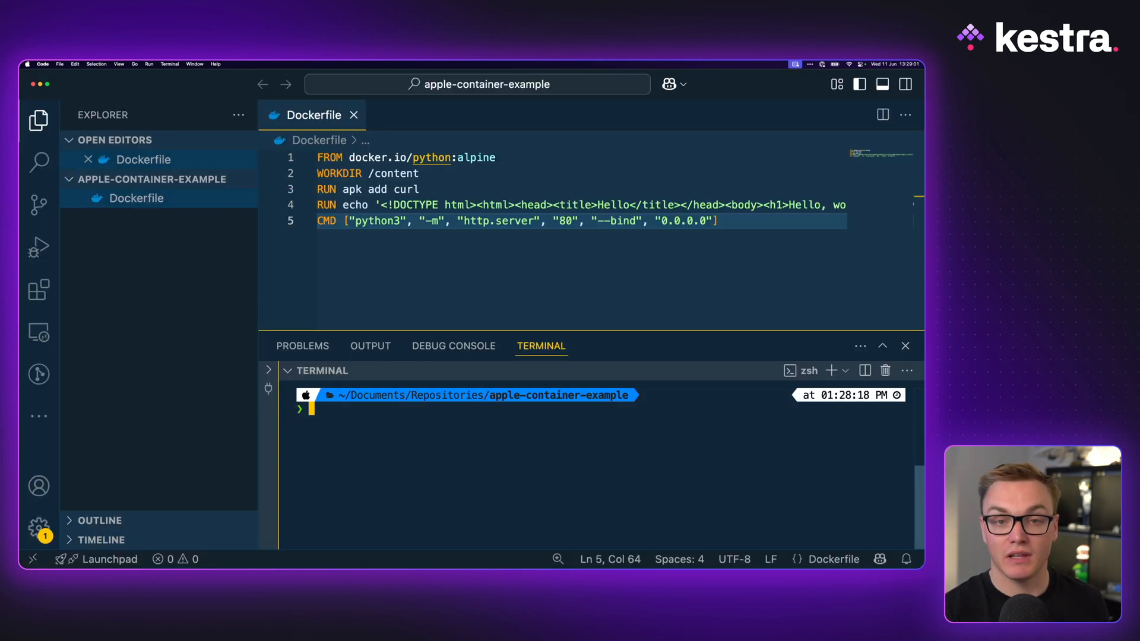
Step: Run container, then docker ps, which reports it cannot connect to the Docker daemon
{"action": "type", "text": "container"}
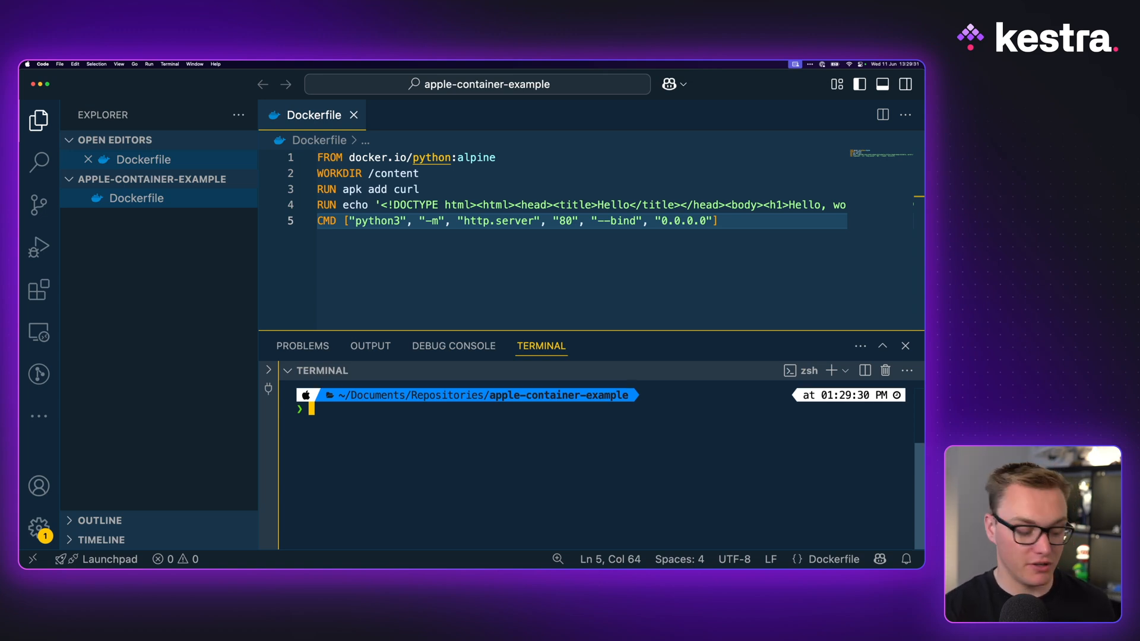
{"action": "type", "text": "docker ps"}
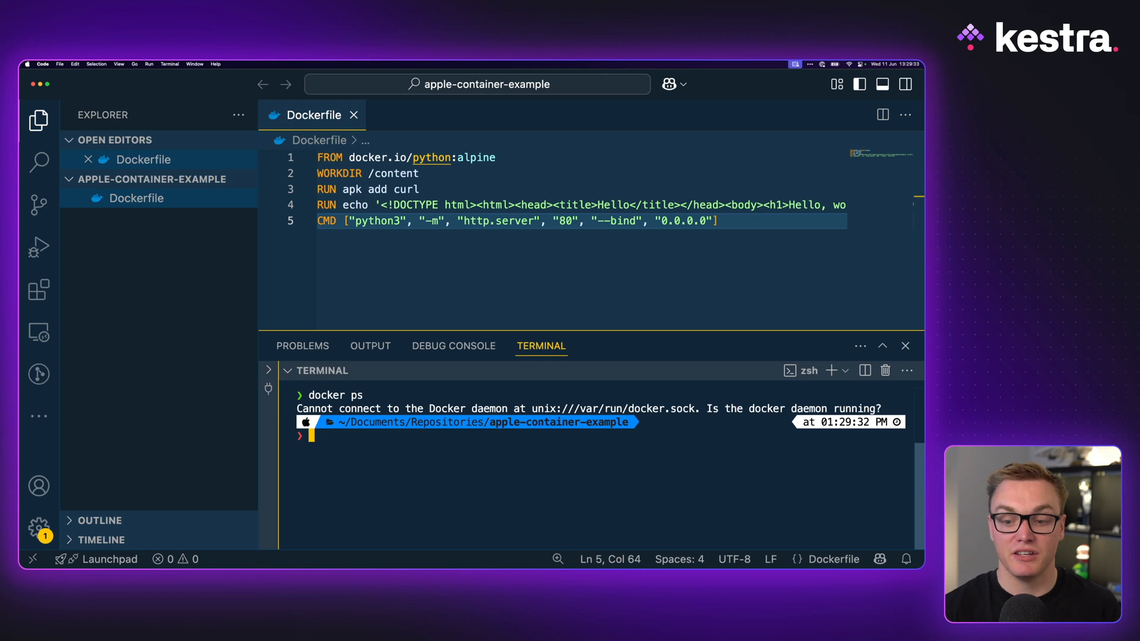
{"action": "mouse_move", "coordinate": [519, 441]}
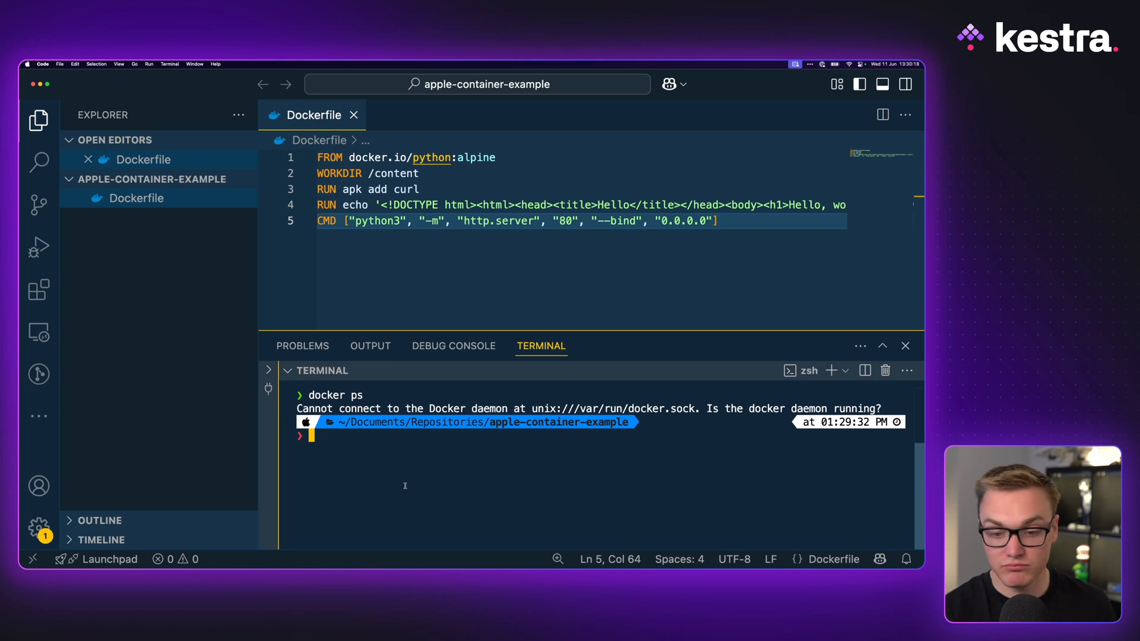
Step: Run 'container list --al' to print the container tool's subcommand help
{"action": "type", "text": "container list --al"}
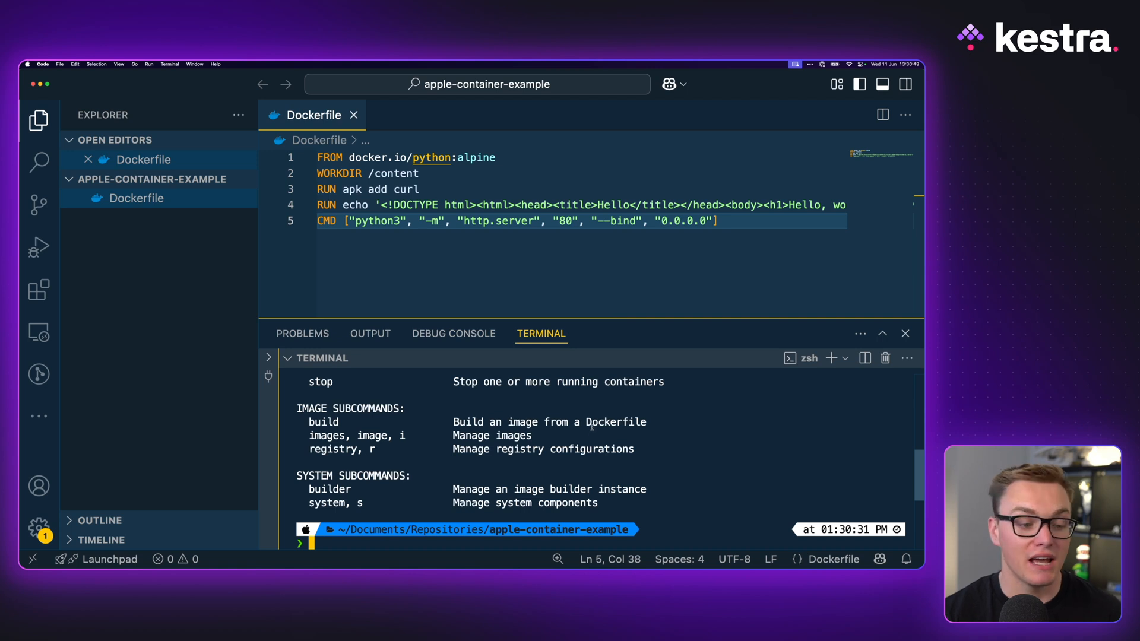
Step: Build web-test from Dockerfile, run it detached as my-web-server, and list containers
{"action": "type", "text": "container build --tag web-test --file Dockerfile ."}
{"action": "type", "text": "container images list"}
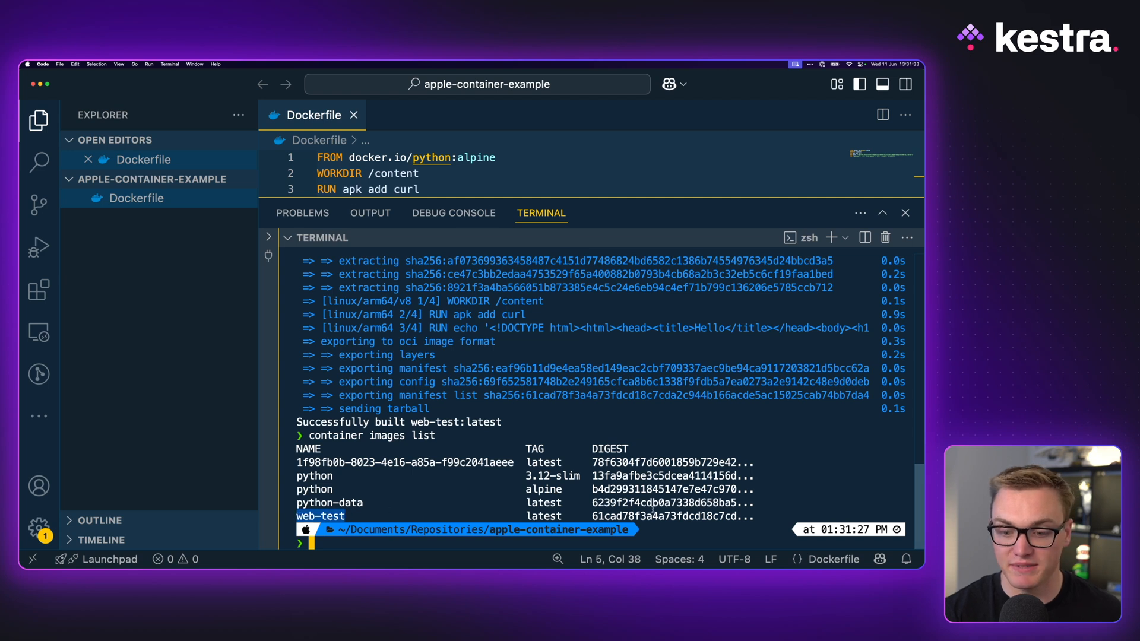
{"action": "type", "text": "container run --name my-web-server --detach --rm web-test"}
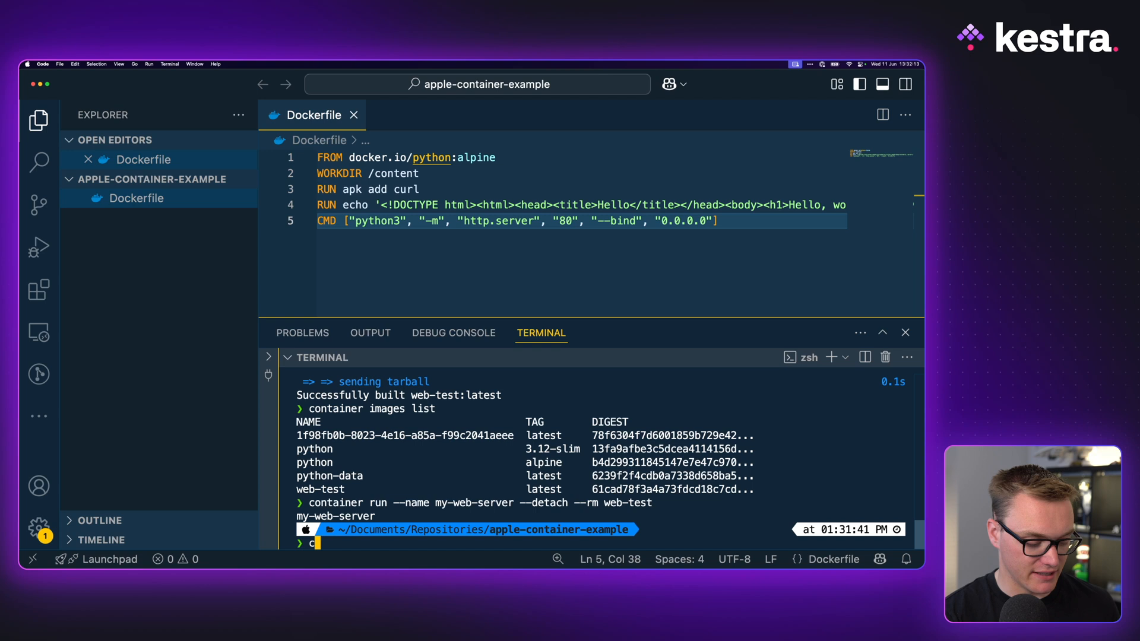
{"action": "type", "text": "container ls"}
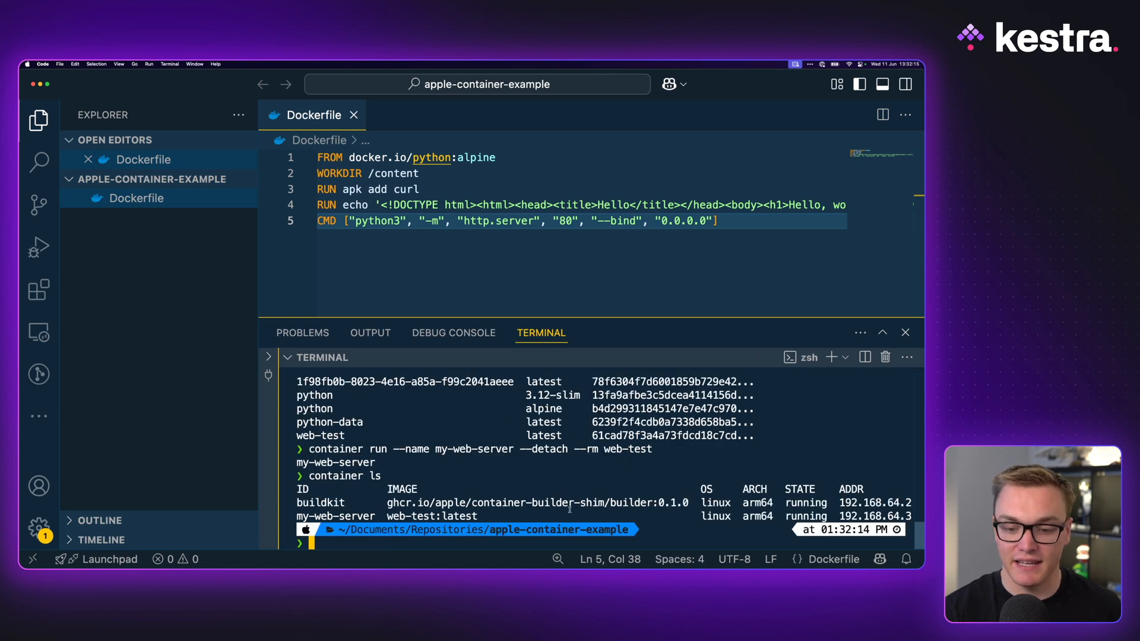